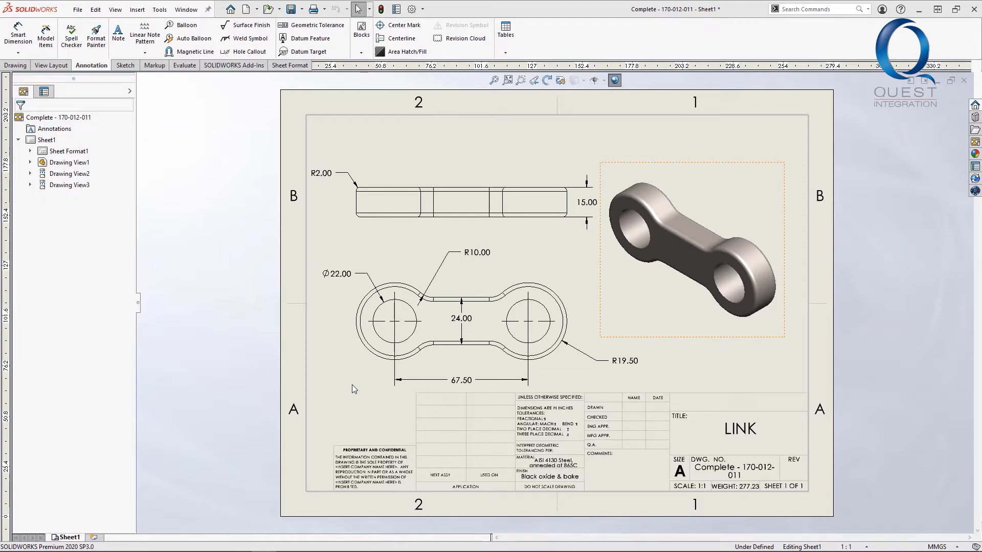
# - Open the 67.50 hole-spacing dimension in the top view for editing to change it to 75
pyautogui.click(459, 380)
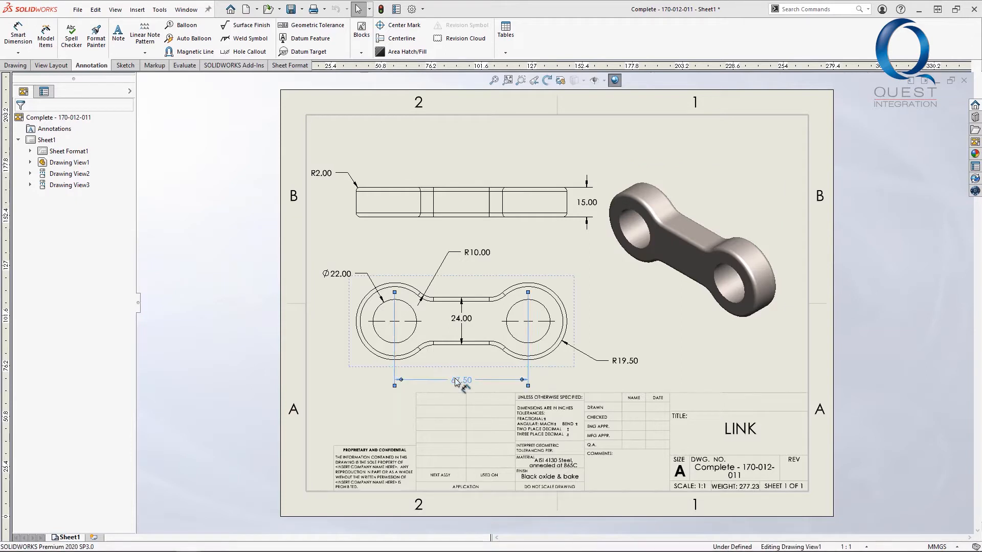
pyautogui.click(460, 381)
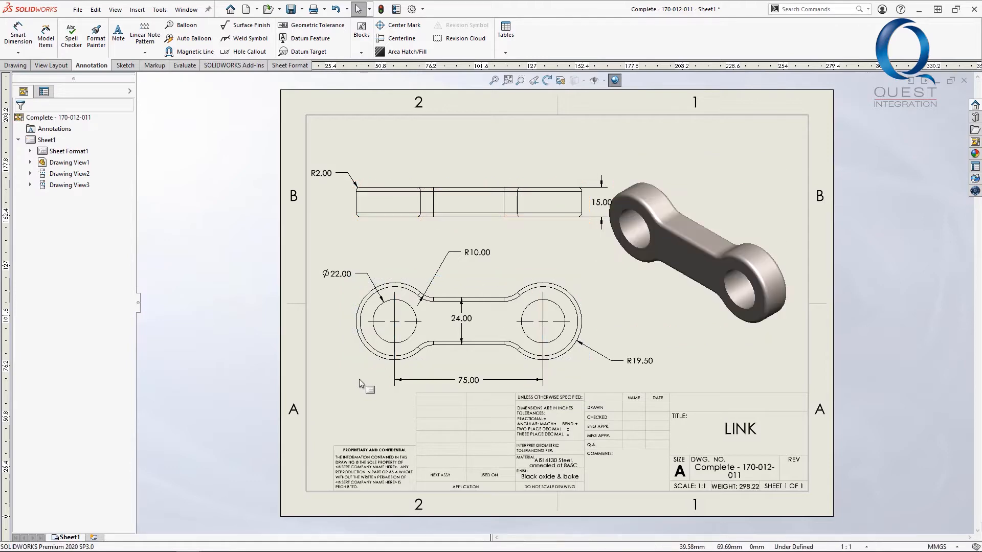
pyautogui.moveTo(376, 376)
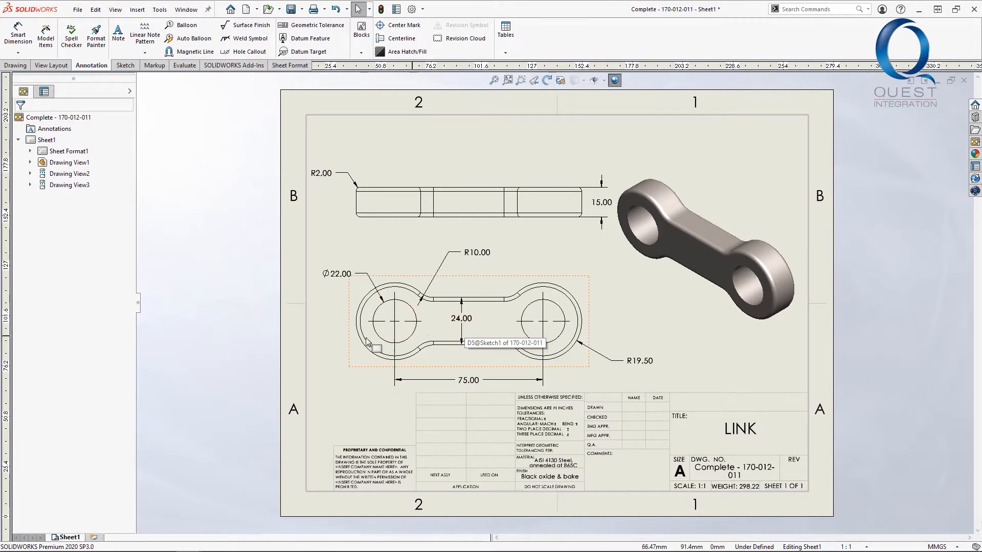
# - Leave Smart Dimension and bring up the undimensioned 170-012-011 drawing
pyautogui.click(17, 33)
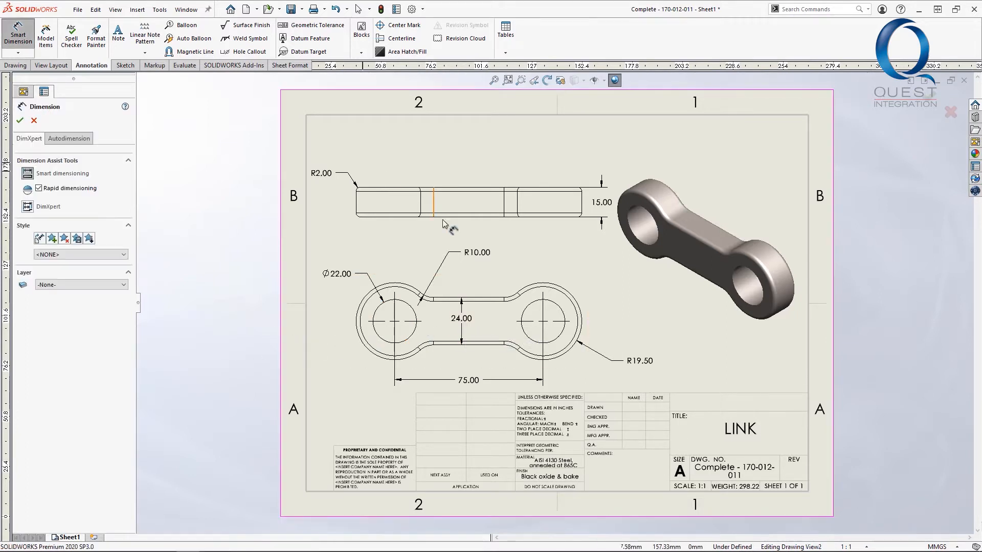
pyautogui.click(487, 319)
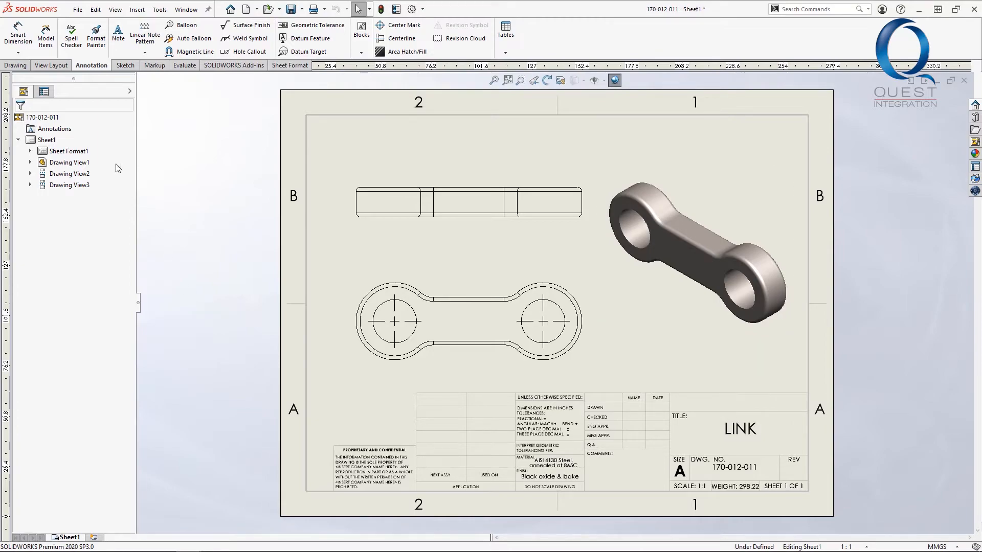
# - Launch Model Items from the Annotation tab
pyautogui.click(45, 34)
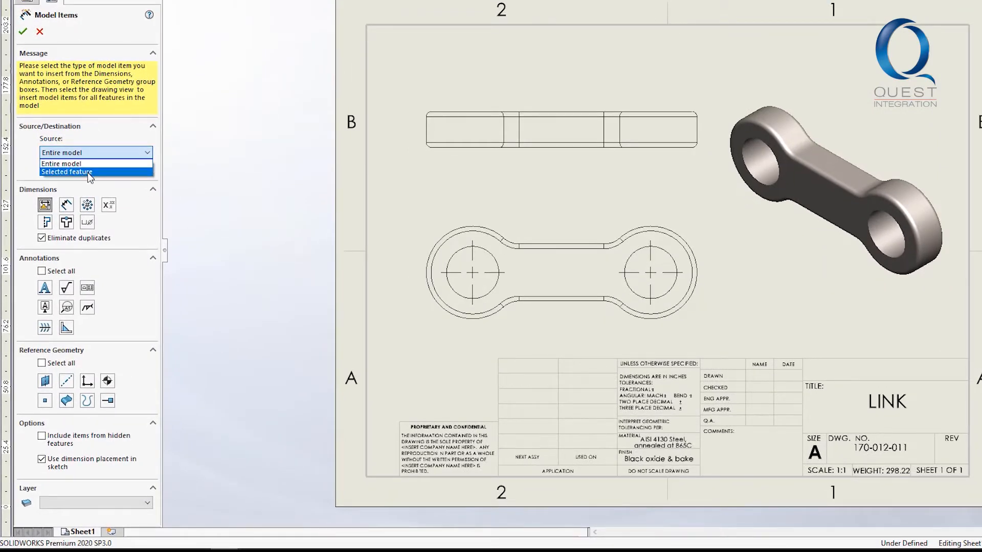
pyautogui.click(61, 164)
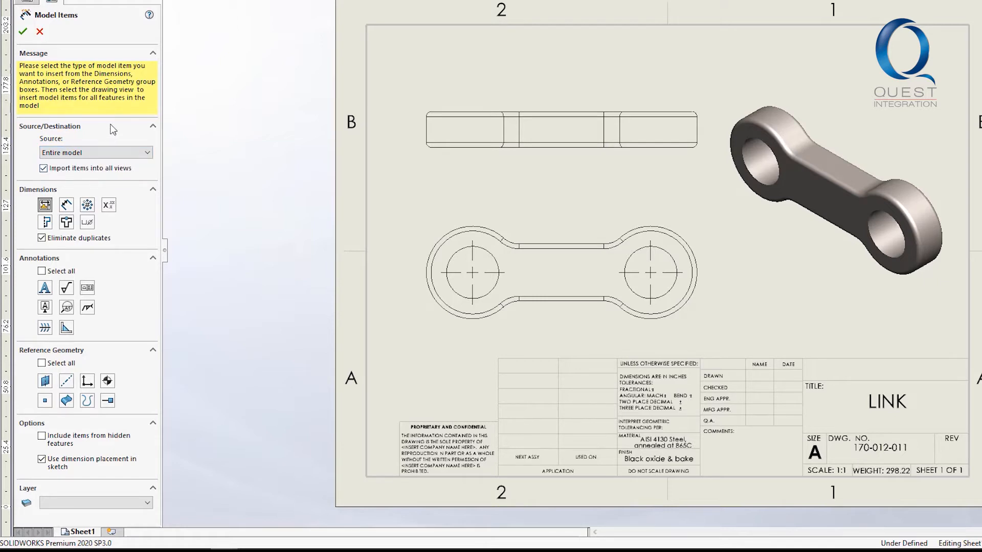
pyautogui.click(43, 168)
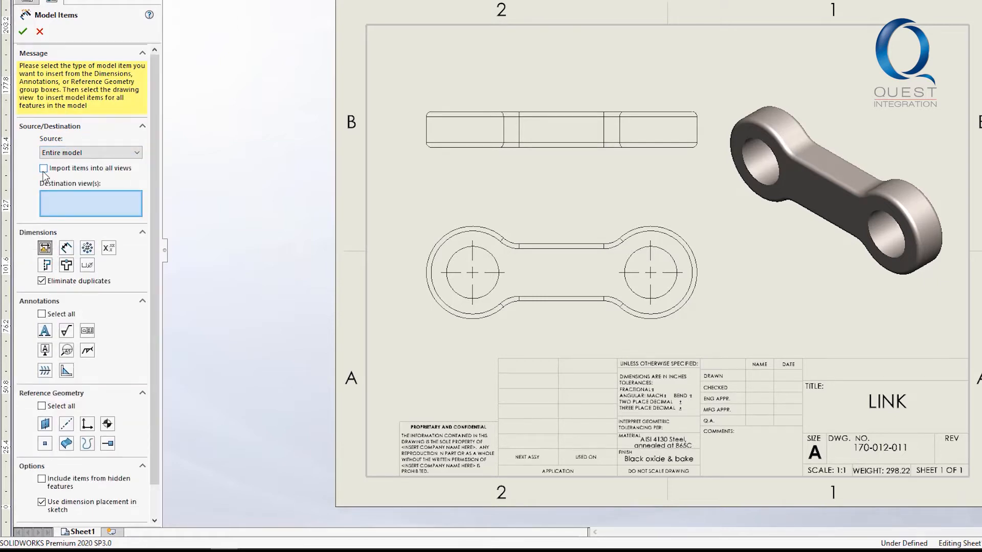
pyautogui.click(43, 168)
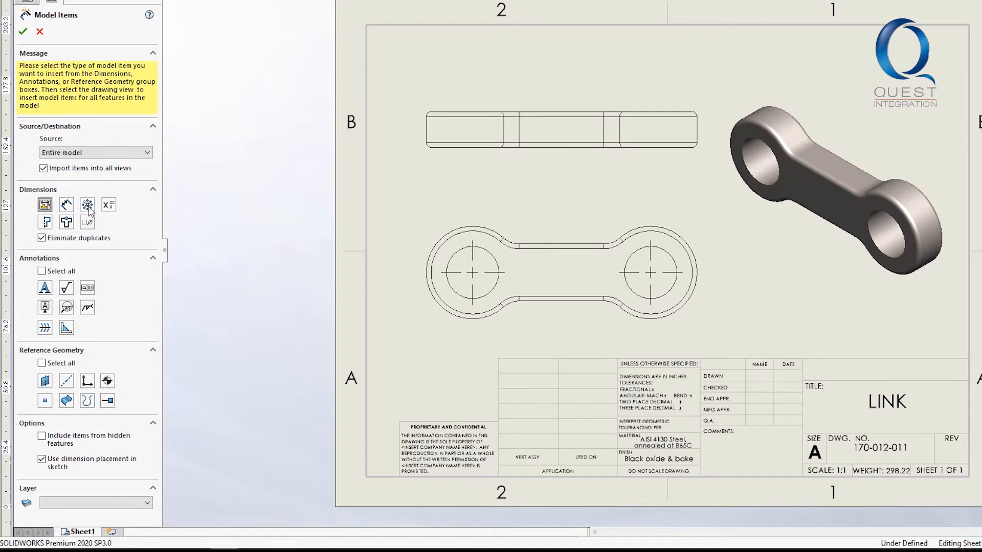
pyautogui.moveTo(109, 212)
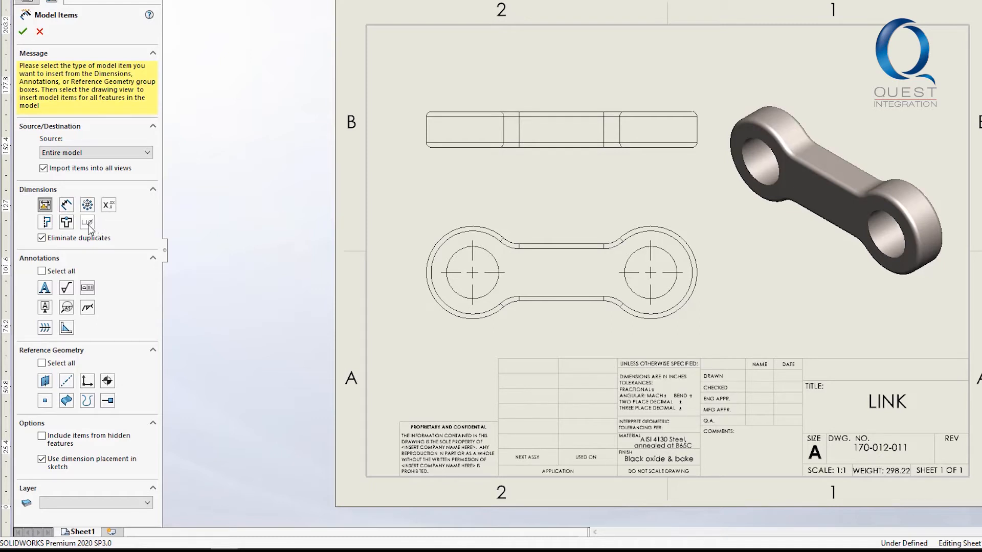
pyautogui.moveTo(87, 223)
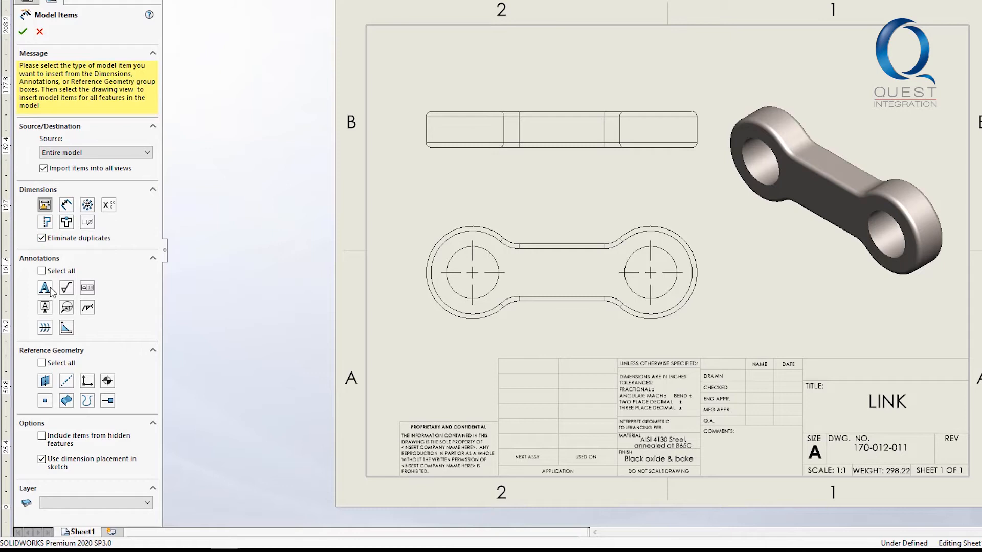
pyautogui.moveTo(87, 288)
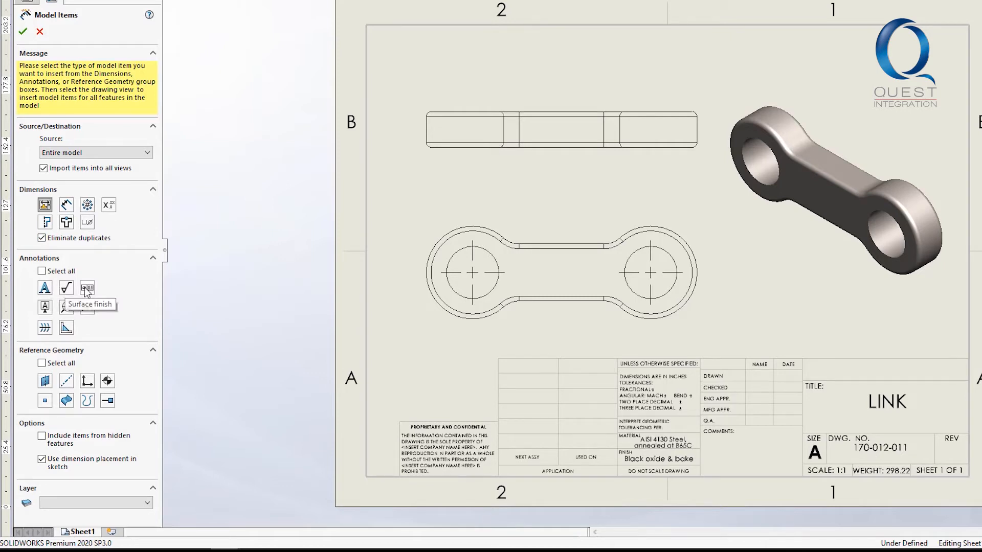
pyautogui.moveTo(87, 307)
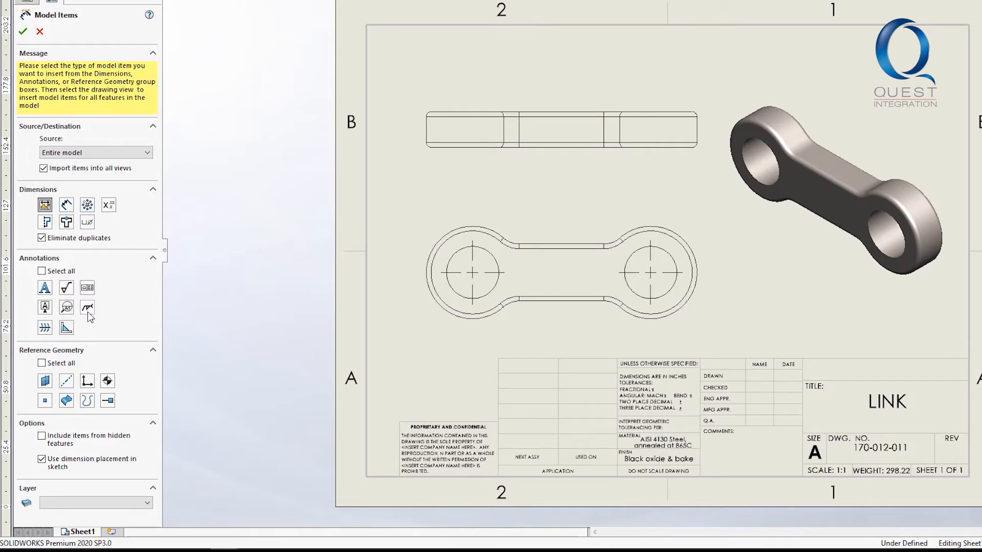
pyautogui.moveTo(86, 307)
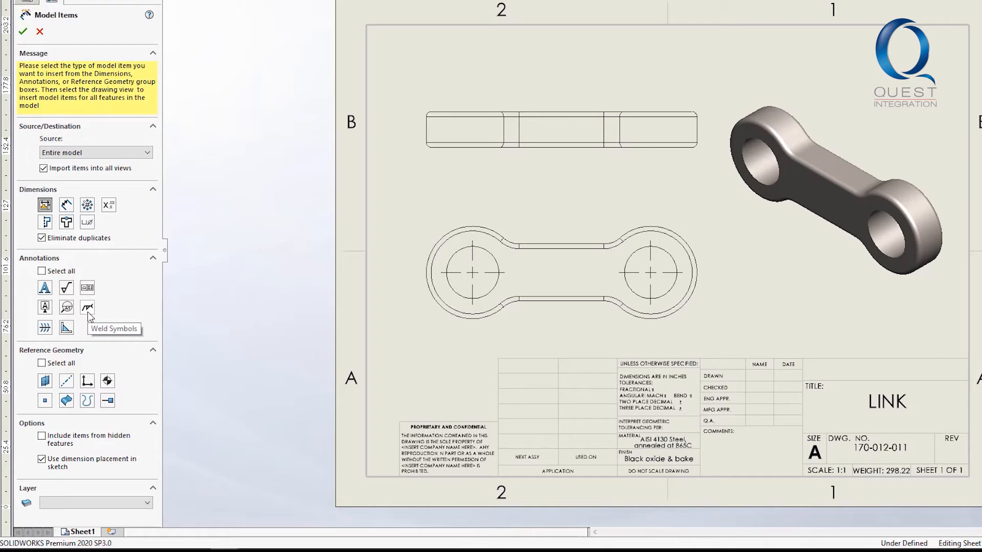
pyautogui.moveTo(97, 357)
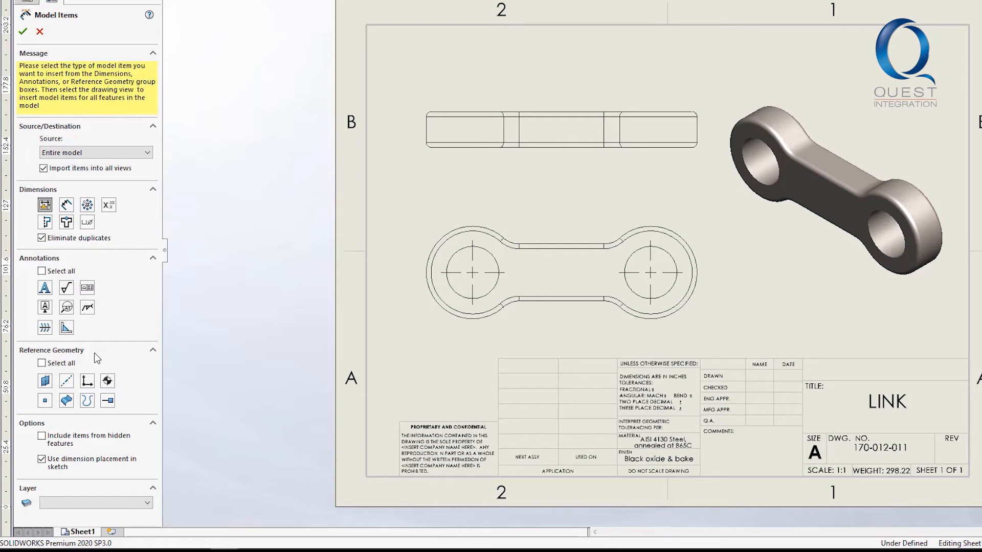
# - Turn off sketch dimension placement and import the model dimensions into all views
pyautogui.click(41, 435)
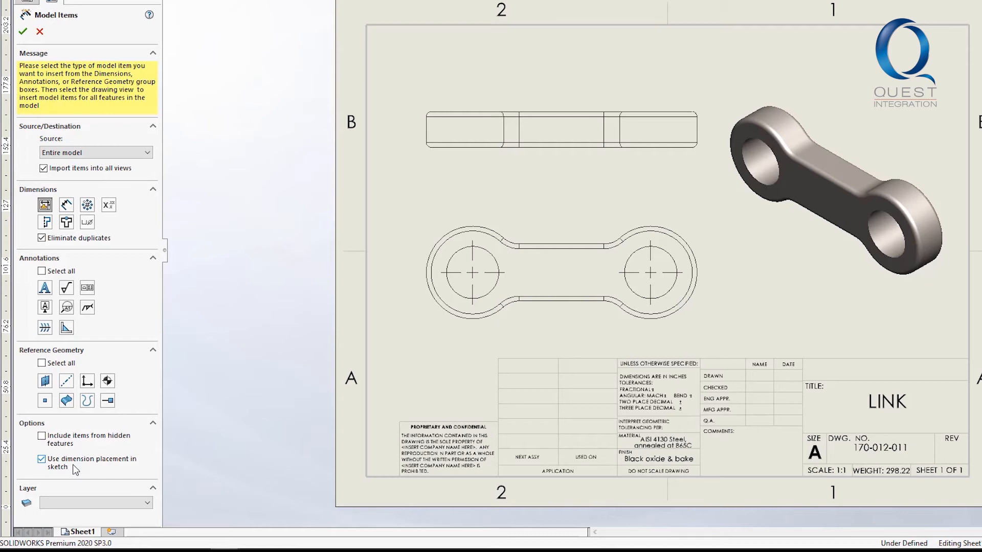
pyautogui.click(42, 459)
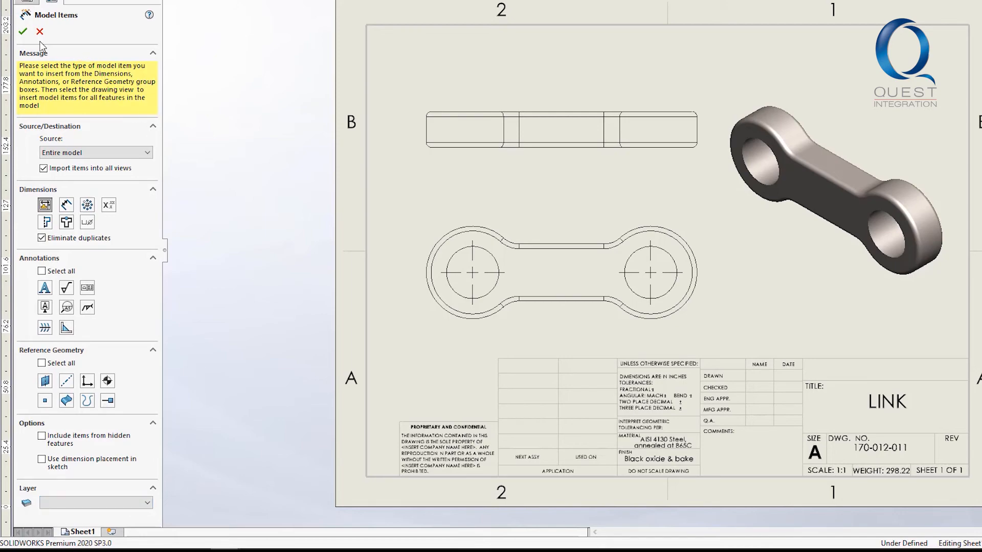
pyautogui.click(23, 32)
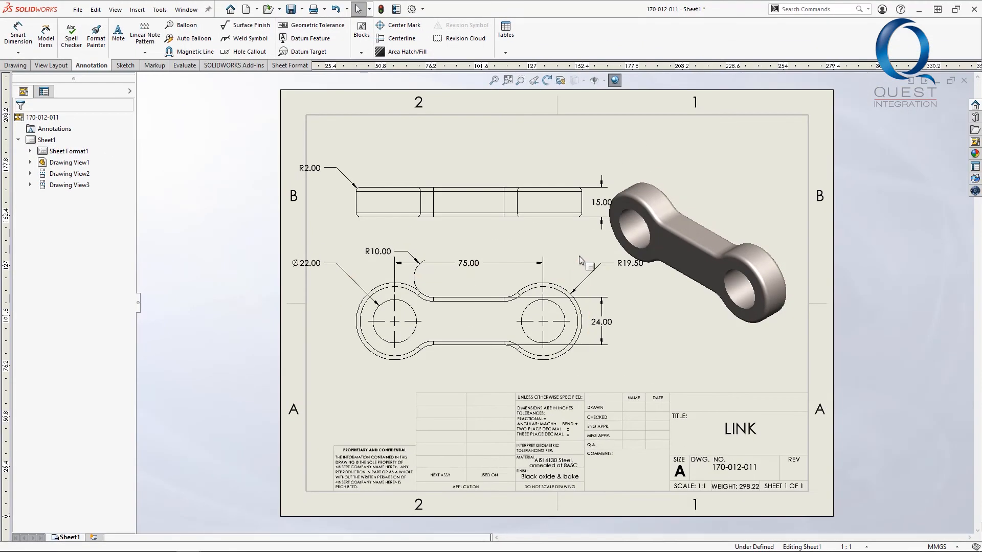
pyautogui.click(600, 202)
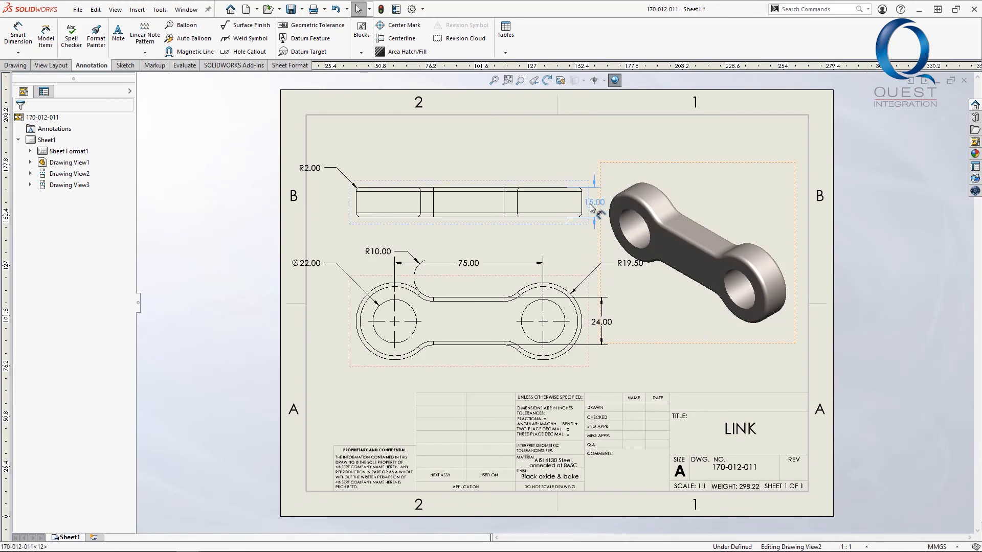